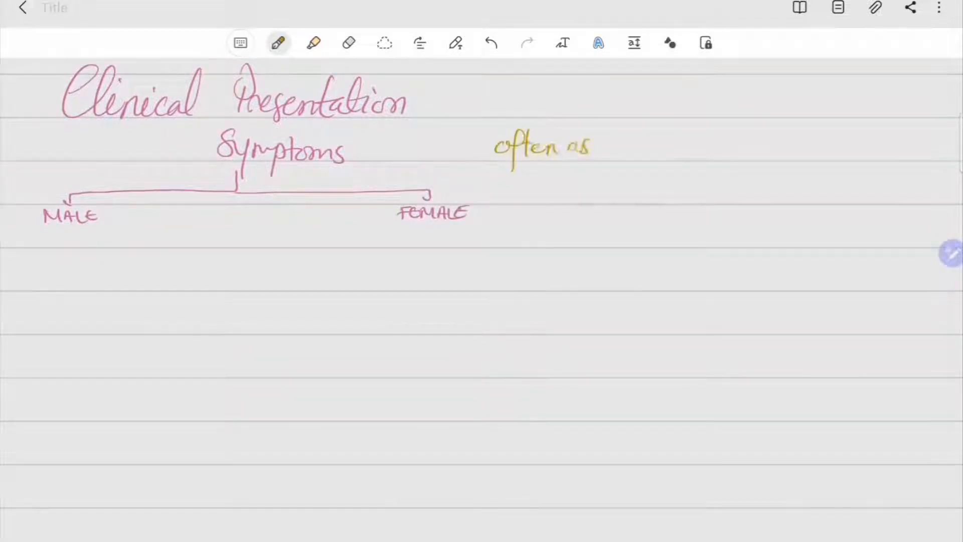
# Step: Write 'often asymptomatic' and the male and female symptom lists, including discharge and proctitis
pyautogui.write('symptomatic.')
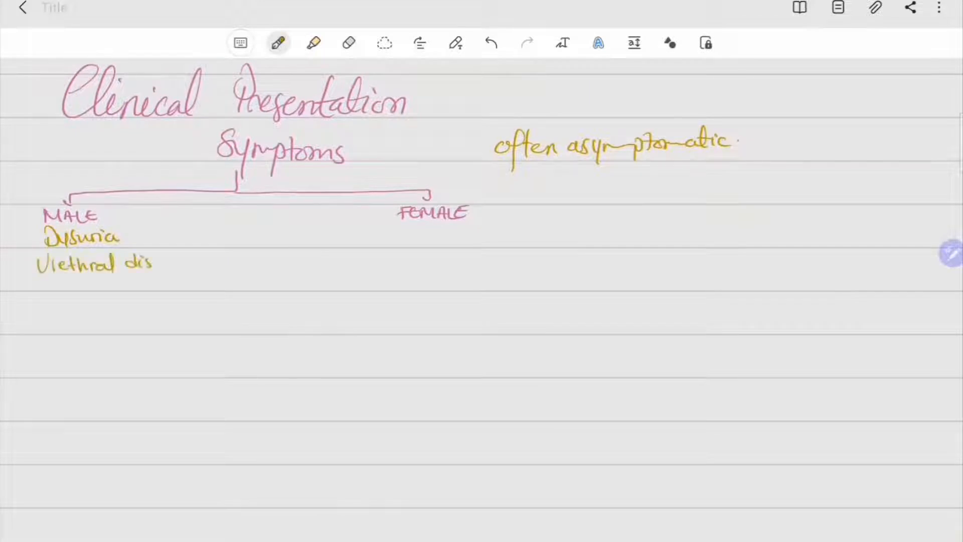
pyautogui.write('discharge Proctitis')
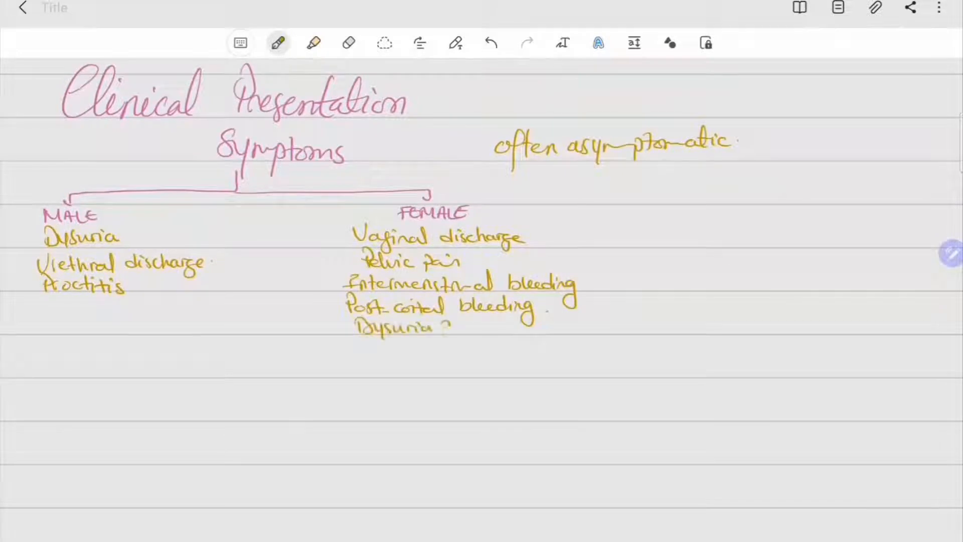
# Step: Write a red Complications heading: epididymo-orchitis, pelvic inflammatory disease, tubal factor infertility
pyautogui.write('Complicati')
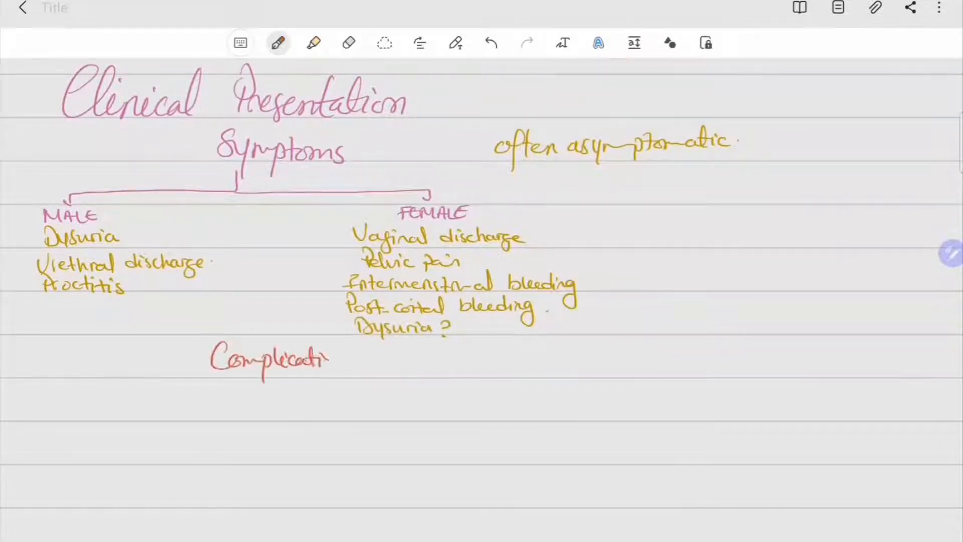
pyautogui.write('Epid')
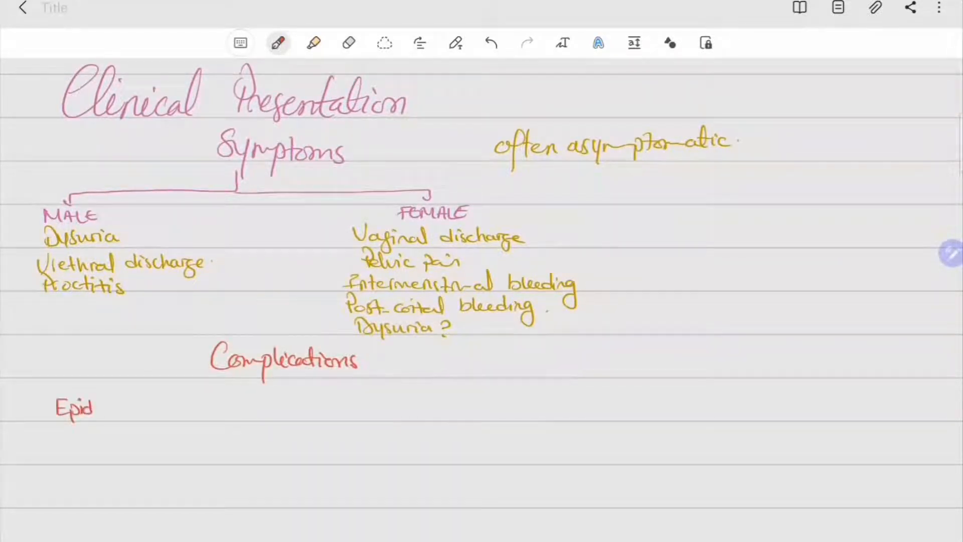
pyautogui.write('idymo-orchitis ?')
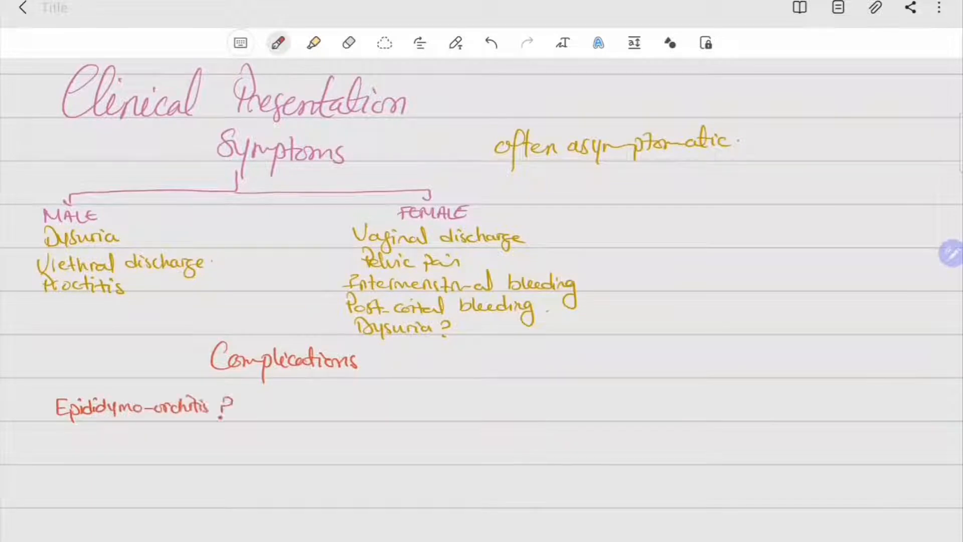
pyautogui.write('Pelvic Inflammatory disease (PID).')
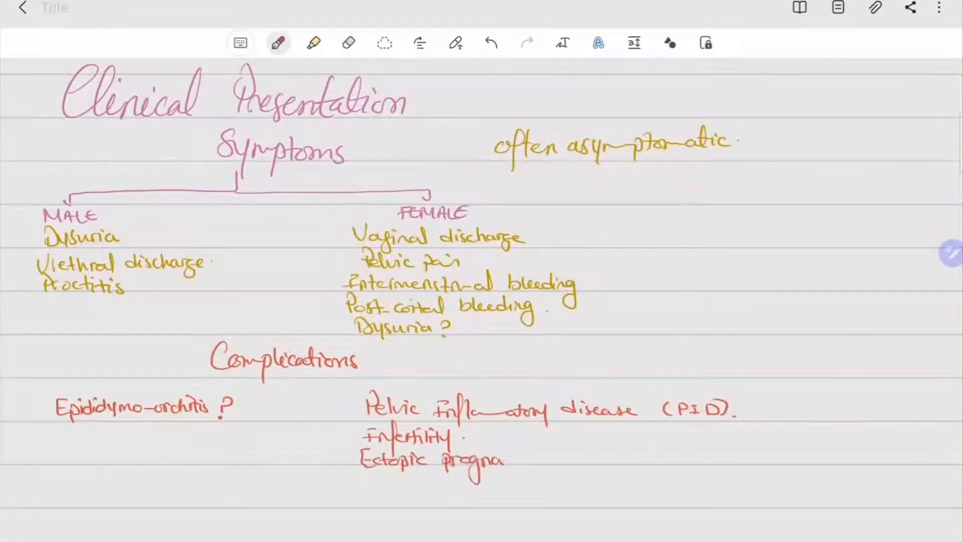
pyautogui.write('Tubal fa')
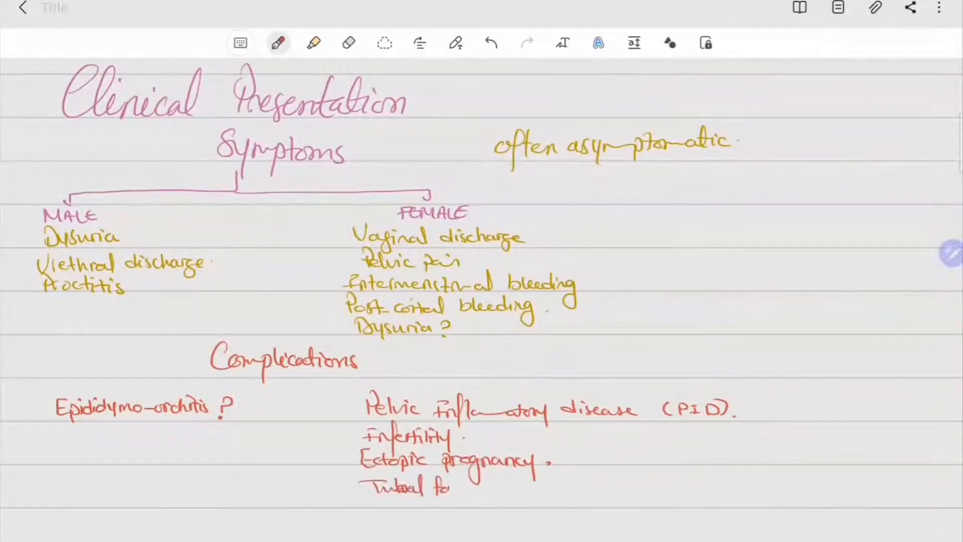
pyautogui.write('factor infertility ?')
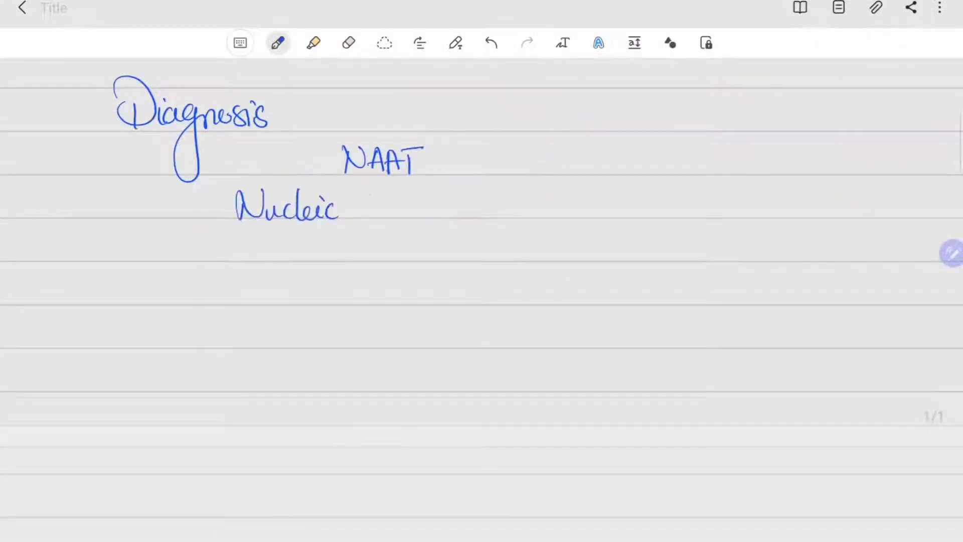
# Step: Write 'NAAT – Nucleic Acid Amplification Test' with male and female samples, including vaginal swab
pyautogui.moveTo(356, 206); pyautogui.dragTo(541, 206)
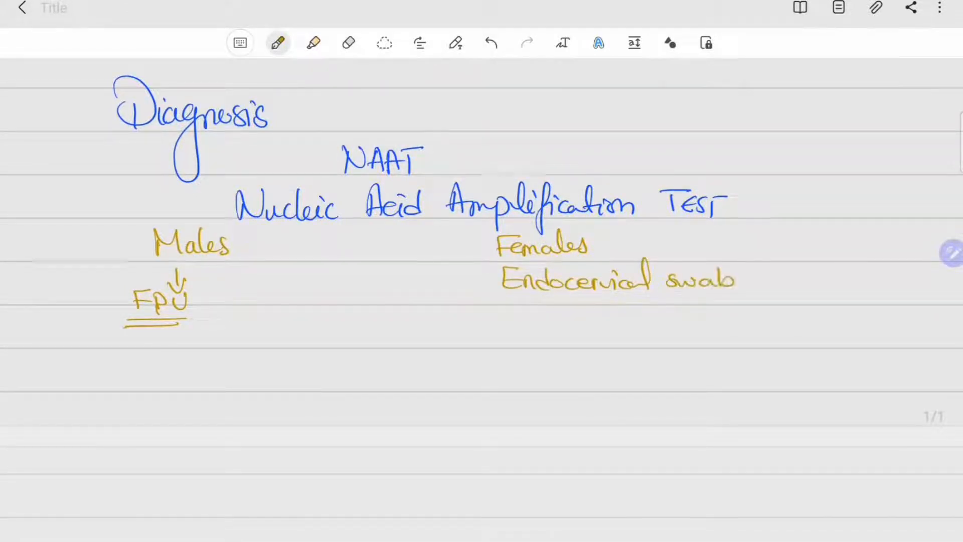
pyautogui.write('Vaginal swo')
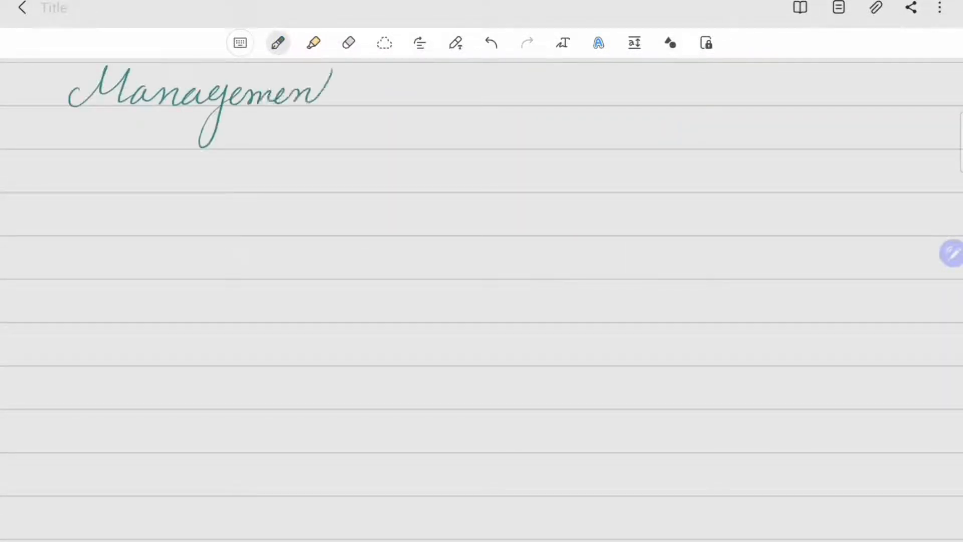
# Step: Write the 'Management:' heading and a macrolide-susceptible case line with an arrow
pyautogui.moveTo(326, 93); pyautogui.dragTo(381, 98)
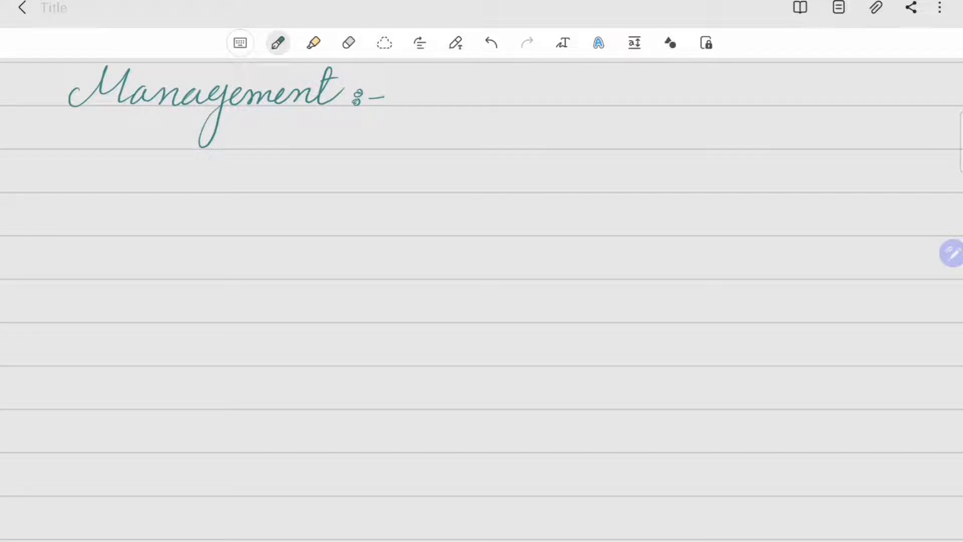
pyautogui.moveTo(59, 178); pyautogui.dragTo(117, 191)
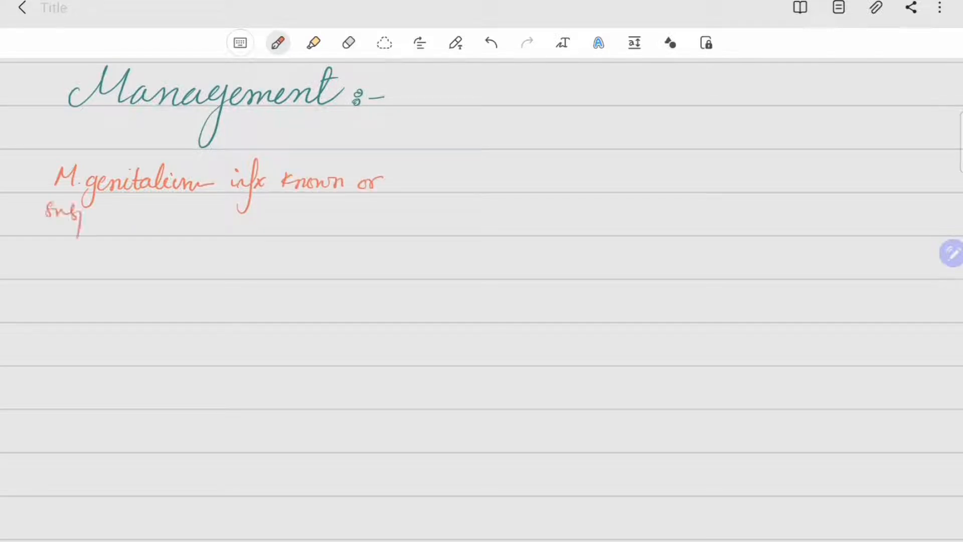
pyautogui.moveTo(80, 212); pyautogui.dragTo(209, 212)
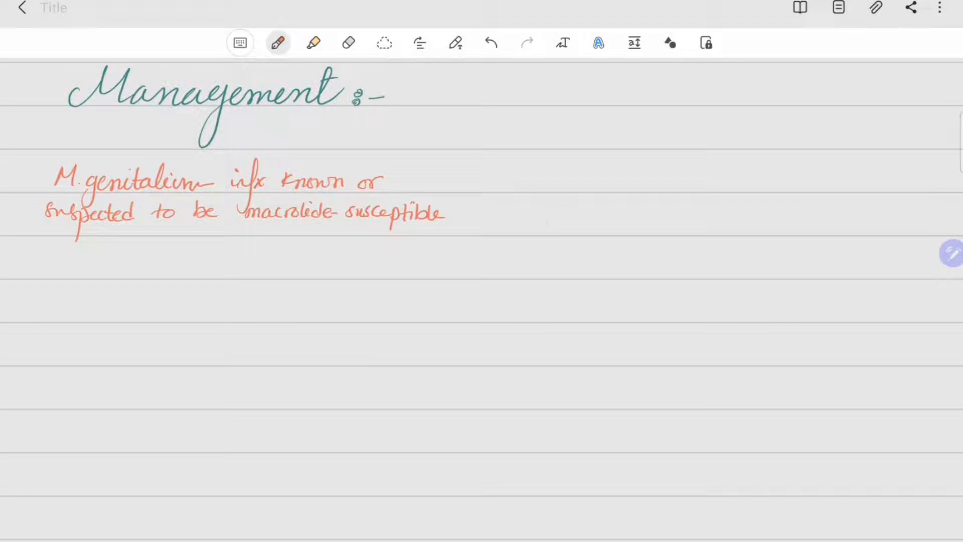
pyautogui.moveTo(473, 213); pyautogui.dragTo(571, 206)
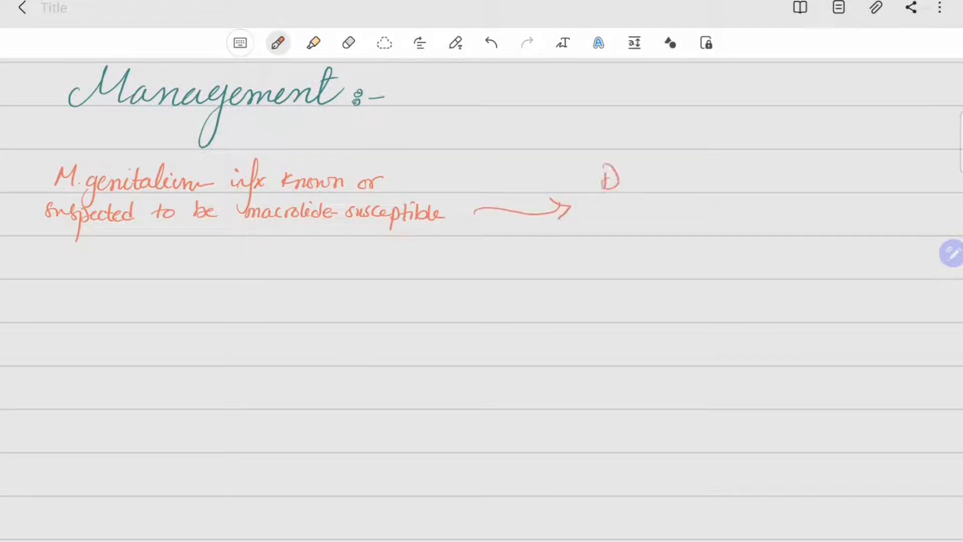
# Step: Write doxycycline 100mg bd, then azithromycin 1g stat then 500mg daily for 3 days
pyautogui.write('Doxycycline')
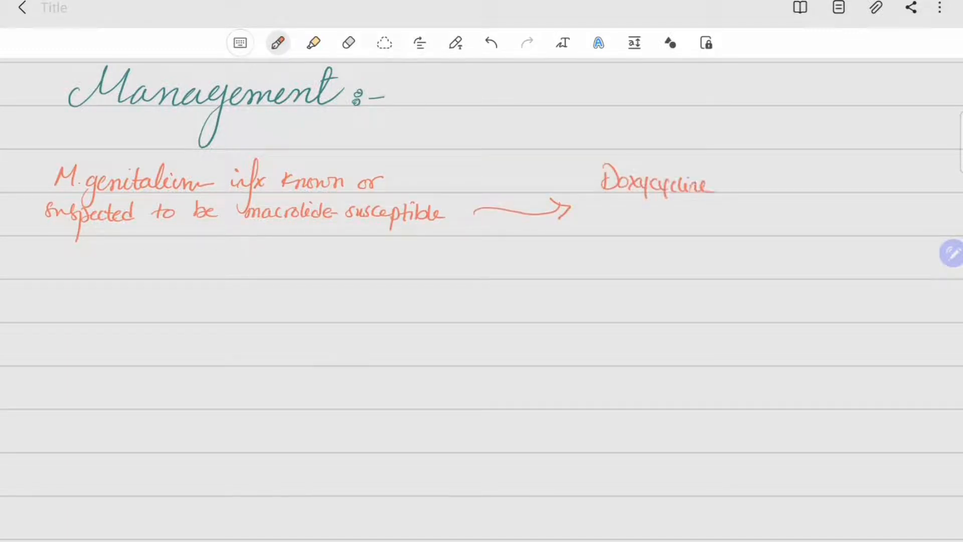
pyautogui.write('100 mg bd for 7 days')
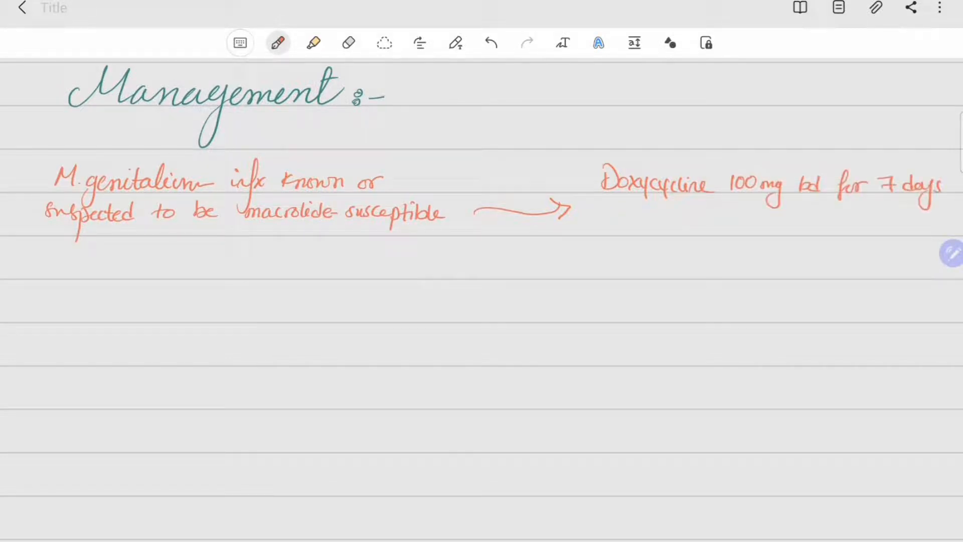
pyautogui.moveTo(596, 212); pyautogui.dragTo(692, 212)
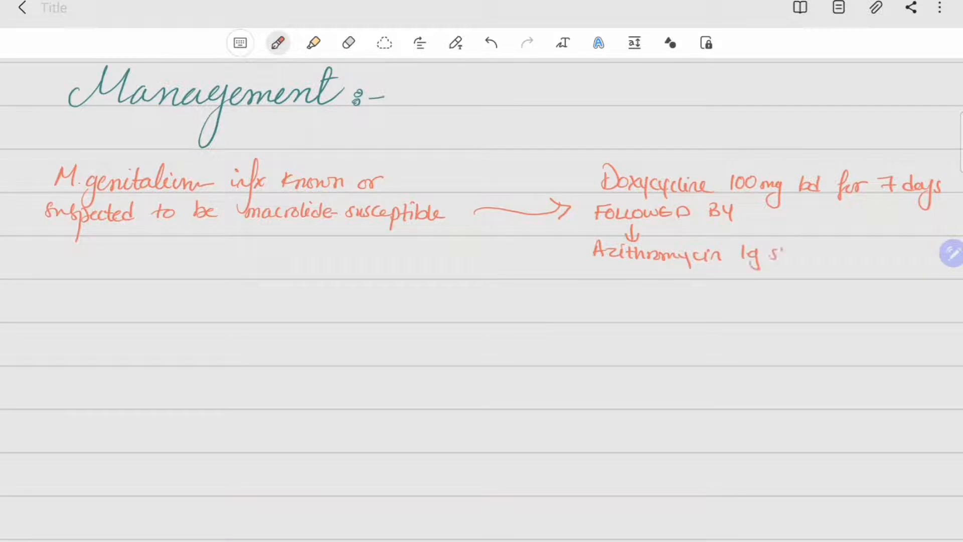
pyautogui.write('stat then')
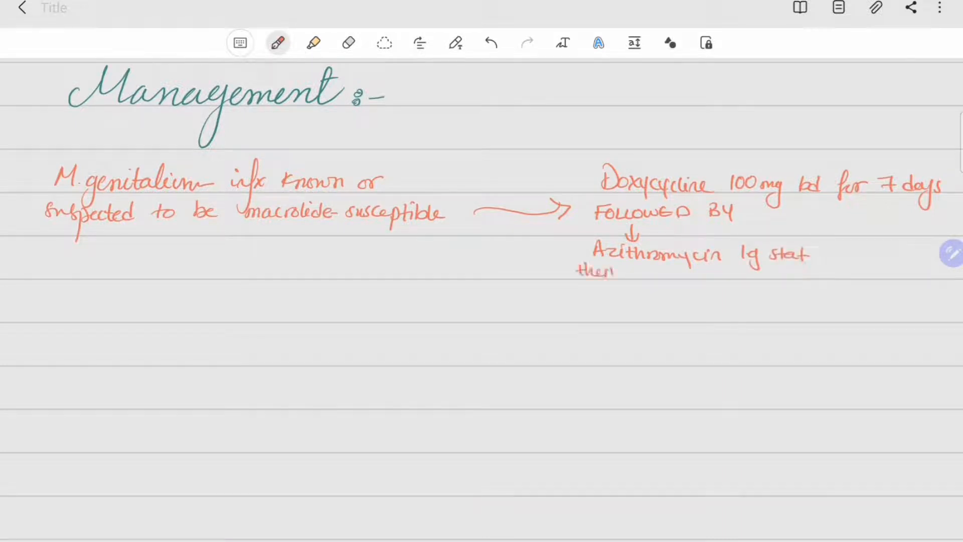
pyautogui.moveTo(646, 276); pyautogui.dragTo(737, 277)
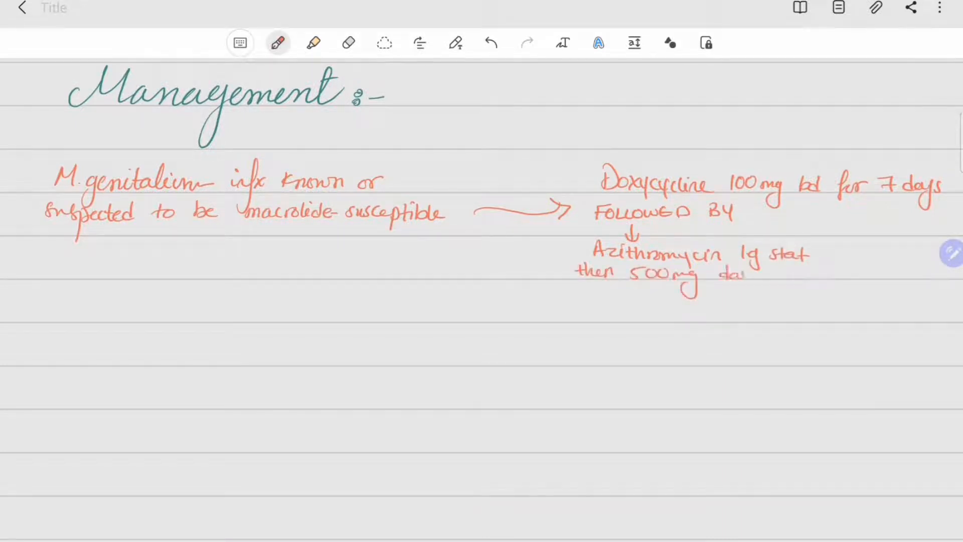
pyautogui.write('daily for 3 days')
pyautogui.write('Macrolide-resistant → Doxycycline 100.')
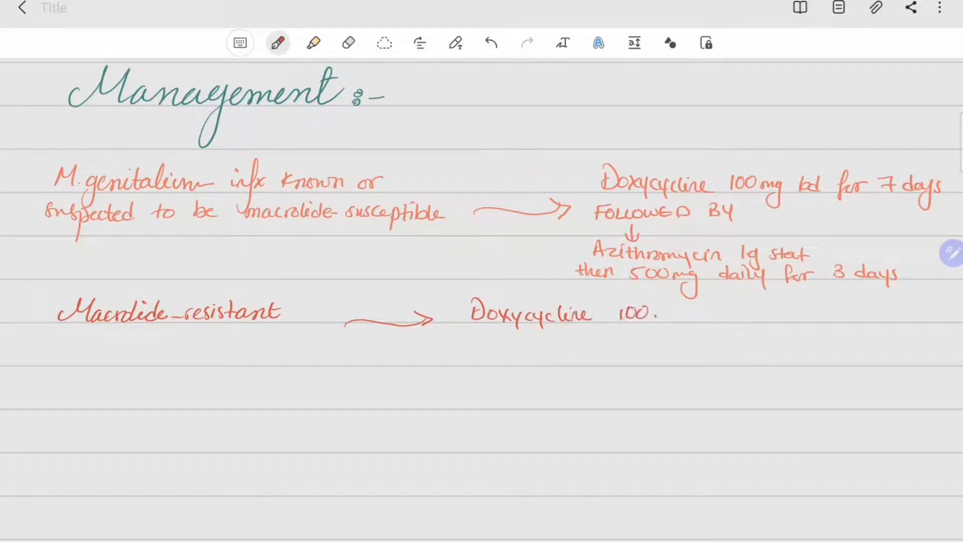
# Step: Write doxycycline 100mg bd for 7 days, then moxifloxacin 400mg daily for 7 days
pyautogui.write('mg bd for 7 days')
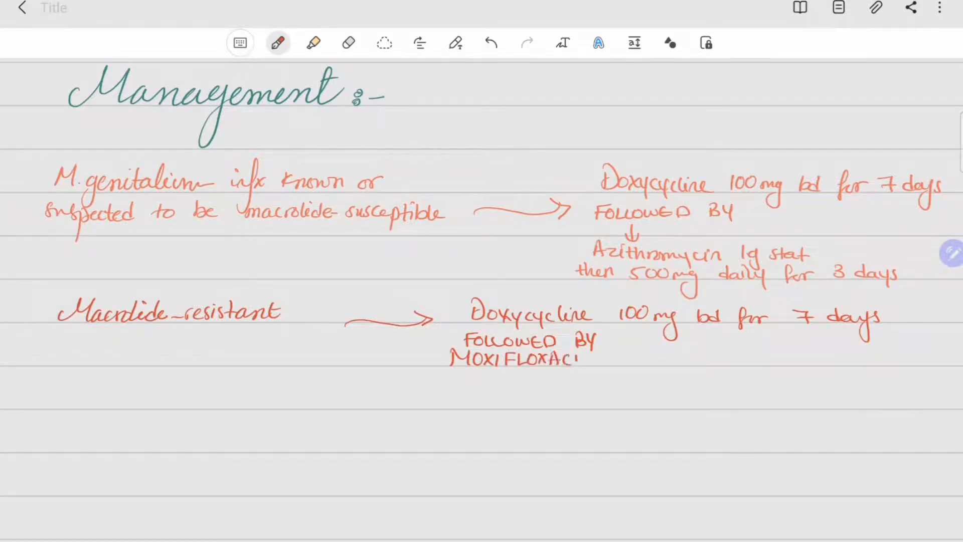
pyautogui.write('400mg daily for')
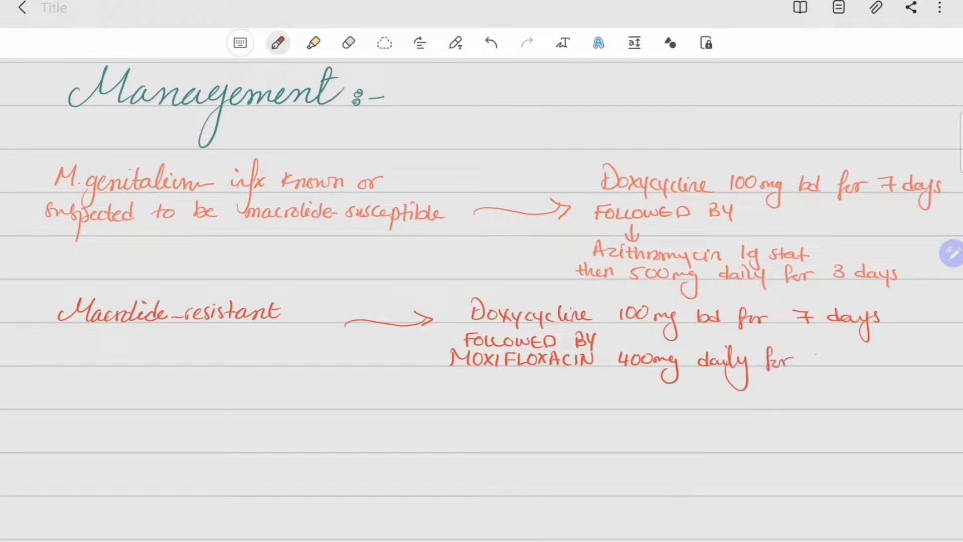
pyautogui.write('7 days.')
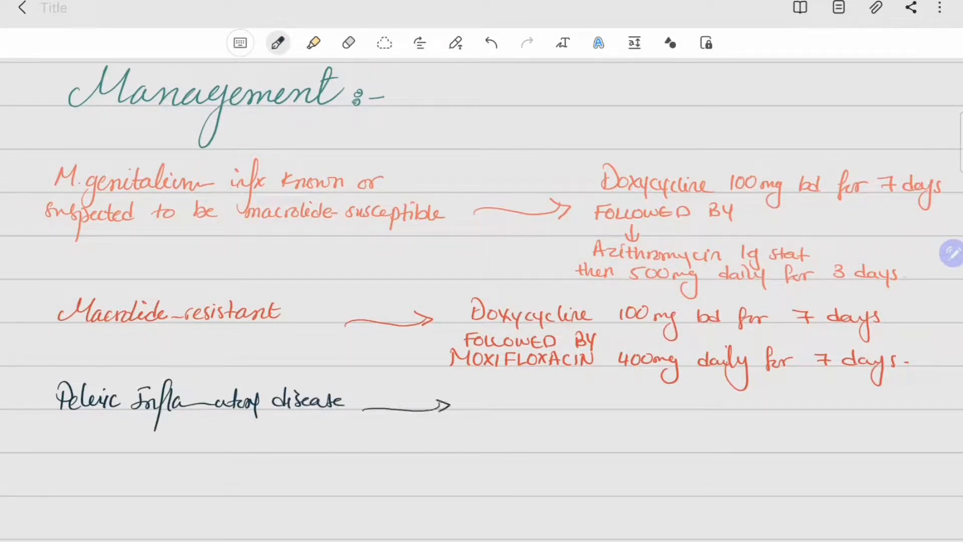
# Step: Write 'Pelvic inflammatory disease' with an arrow to MOXIFLOXACIN 400mg daily for 14 days
pyautogui.write('MOXIFLOXACIN 400mg daily')
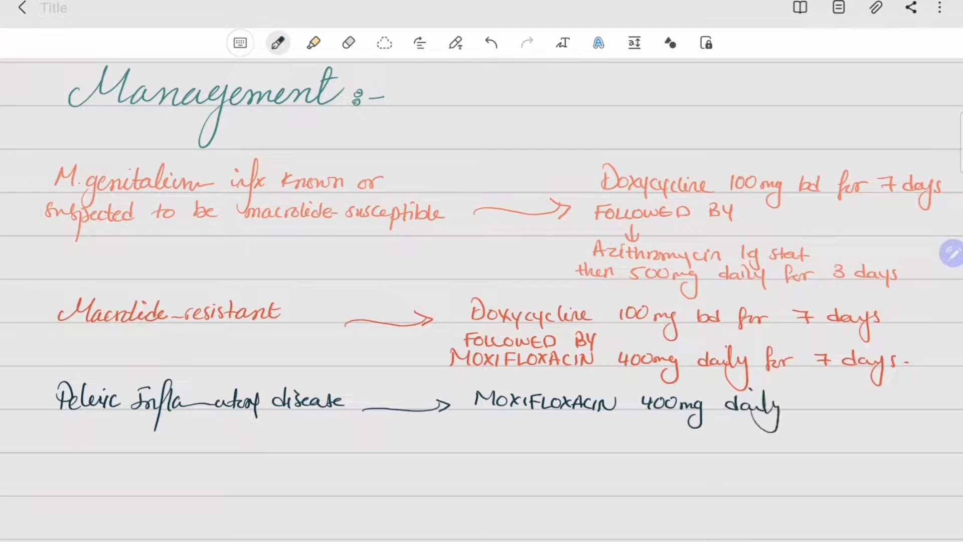
pyautogui.write('for 14 days')
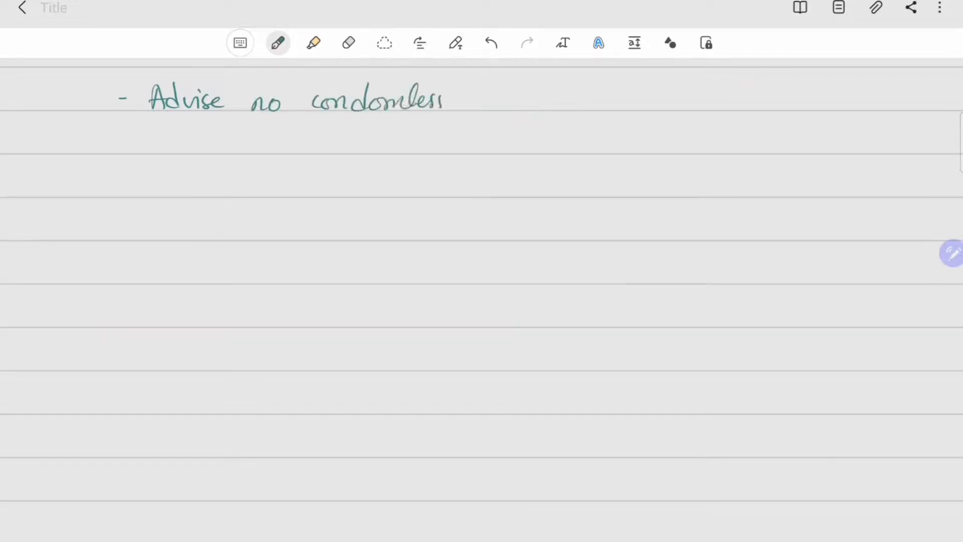
# Step: Write teal bullets: no condomless sex until tested for cure, partners, factsheet, contact tracing
pyautogui.moveTo(476, 98); pyautogui.dragTo(599, 102)
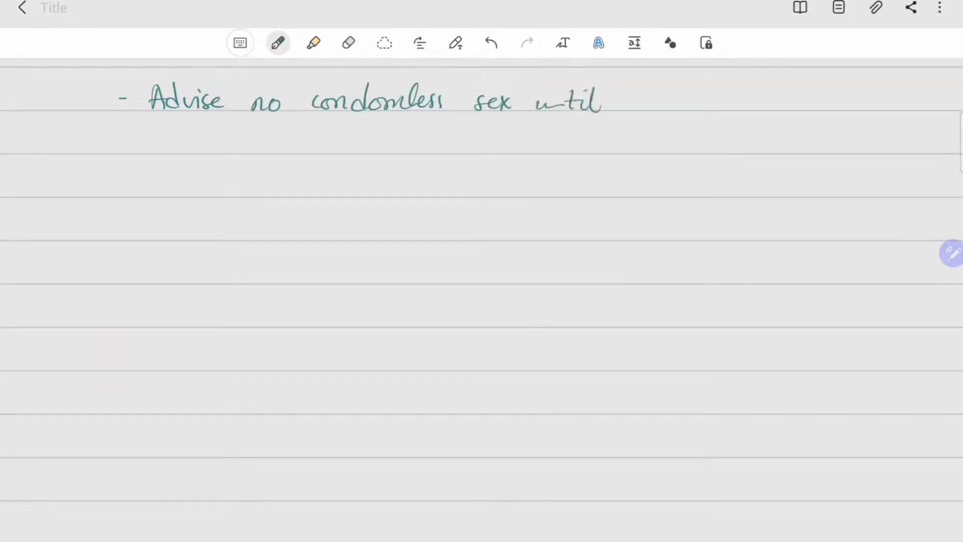
pyautogui.moveTo(626, 101); pyautogui.dragTo(750, 101)
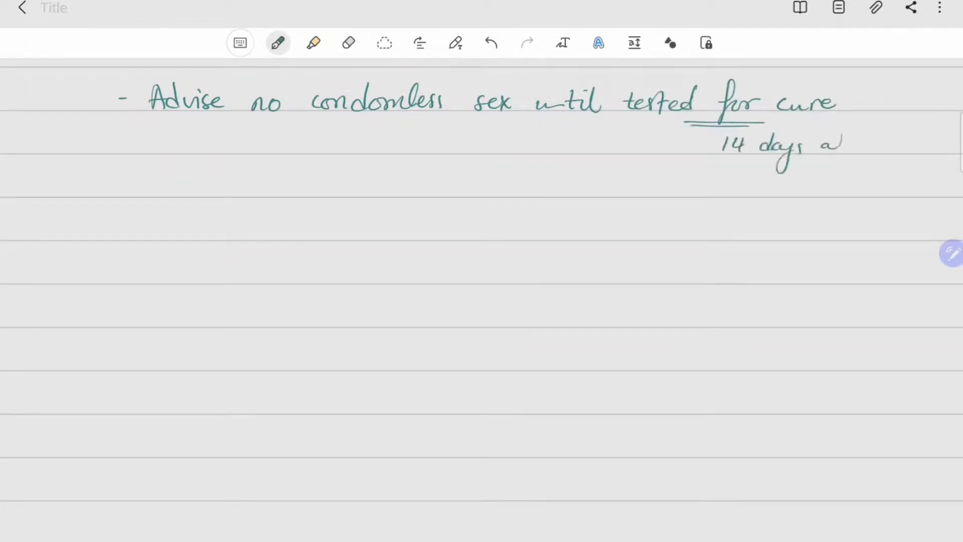
pyautogui.write('after completion of treatmet')
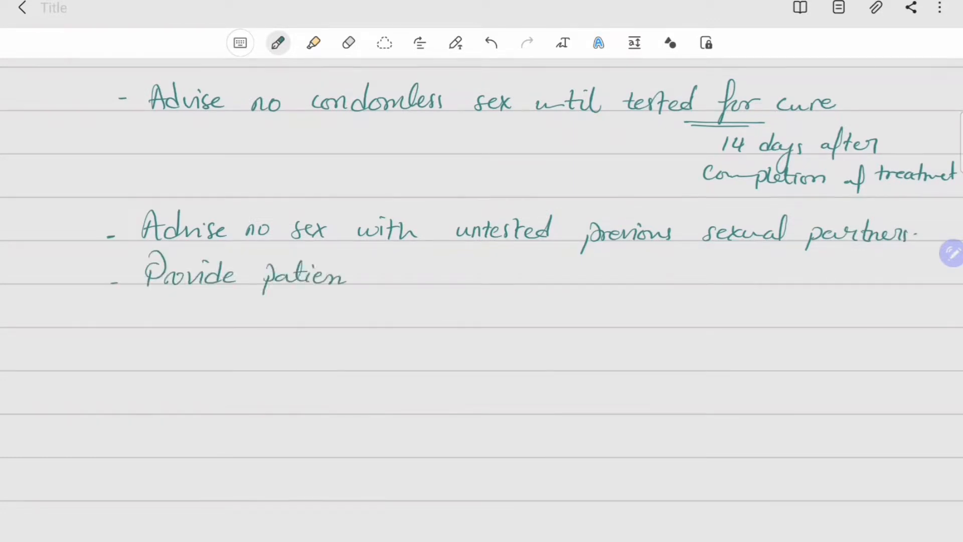
pyautogui.write('with f')
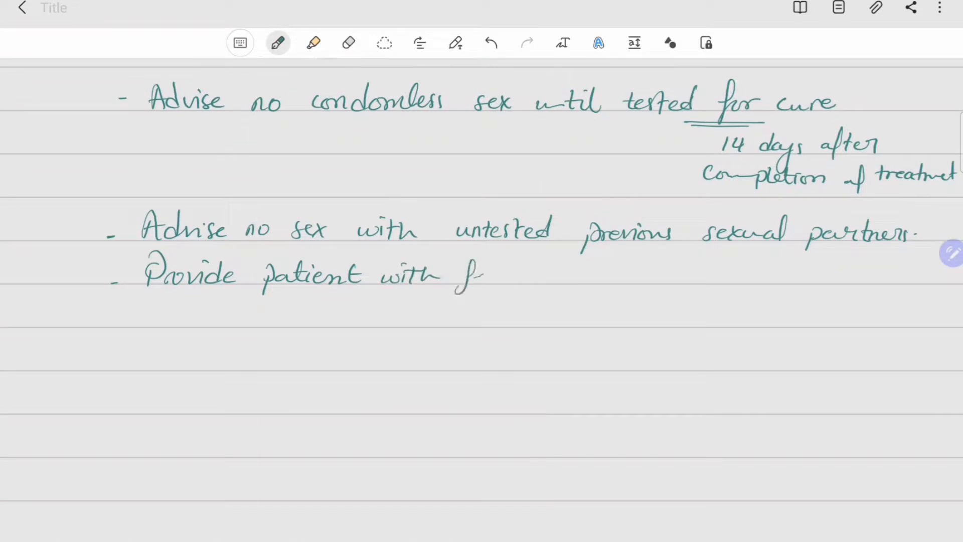
pyautogui.write('factsheet.')
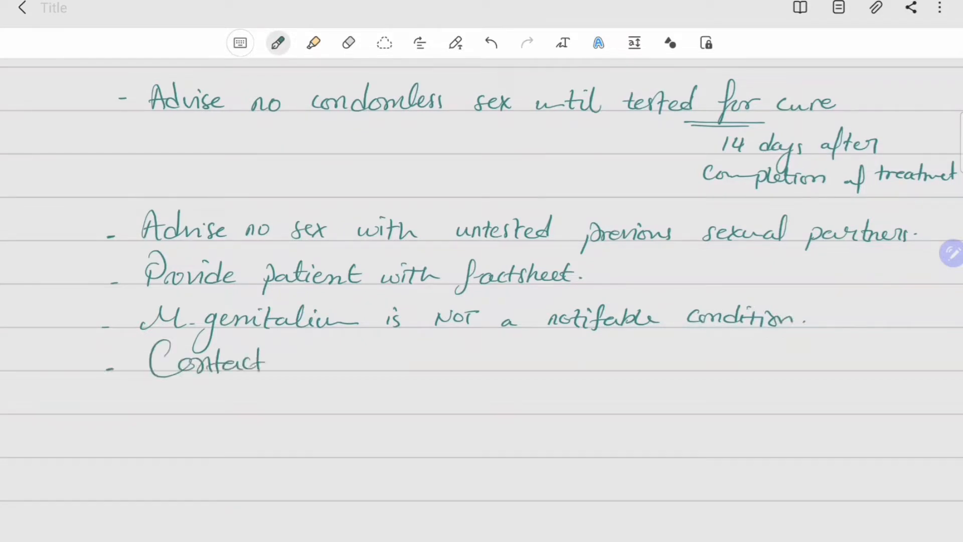
pyautogui.moveTo(289, 362); pyautogui.dragTo(430, 363)
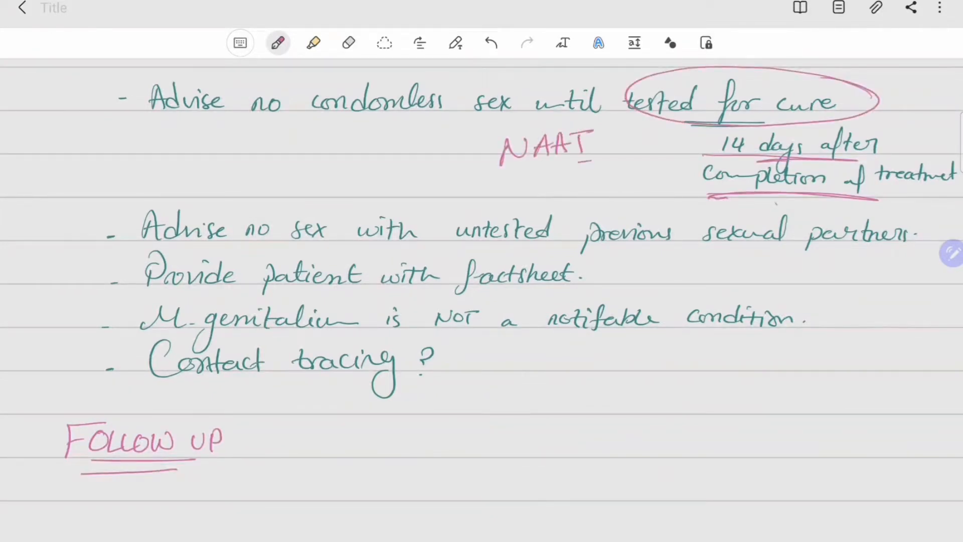
# Step: Underline NAAT in pink beside the test-of-cure advice
pyautogui.moveTo(504, 166); pyautogui.dragTo(593, 163)
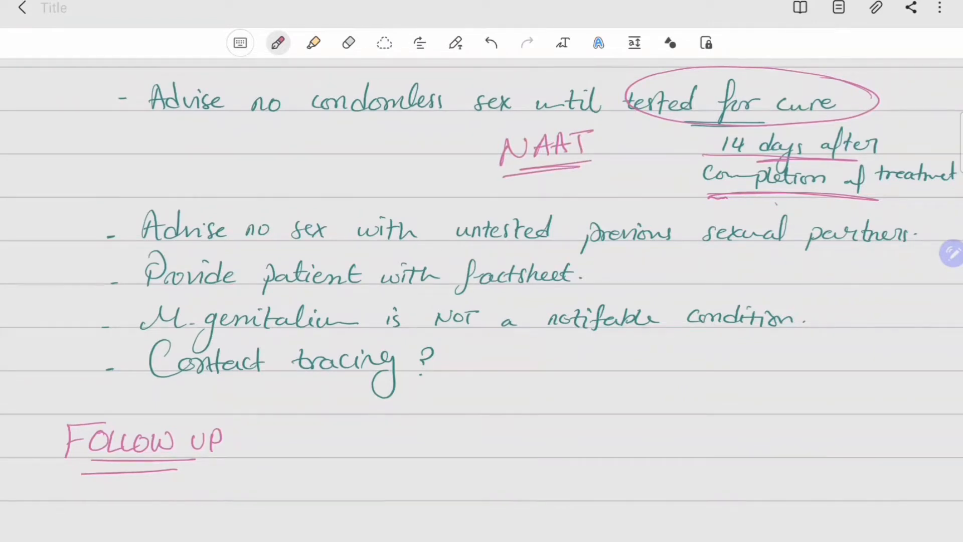